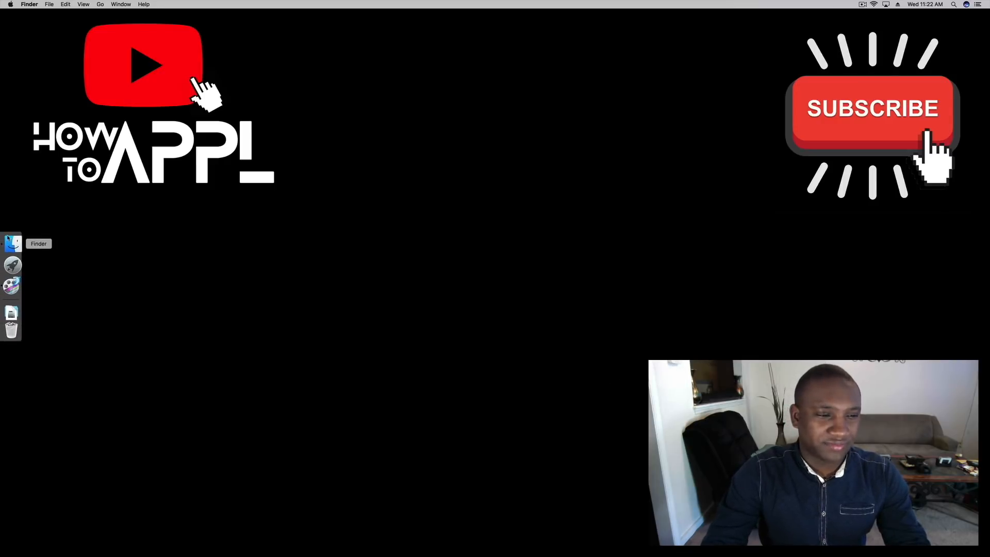
Show the Applications folder in a new Finder window and scroll to QuickTime Player.
{"action": "left_click", "coordinate": [11, 243]}
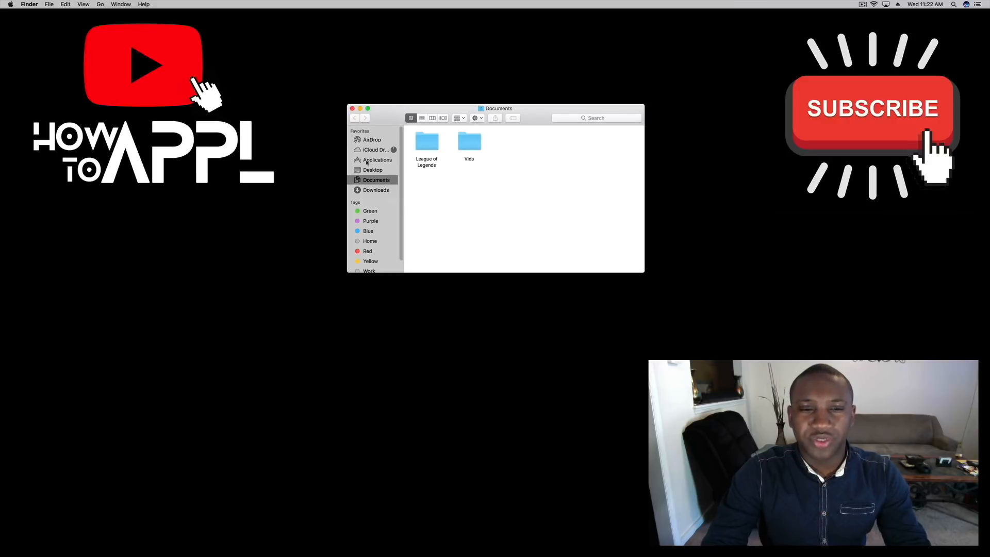
{"action": "left_click", "coordinate": [377, 159]}
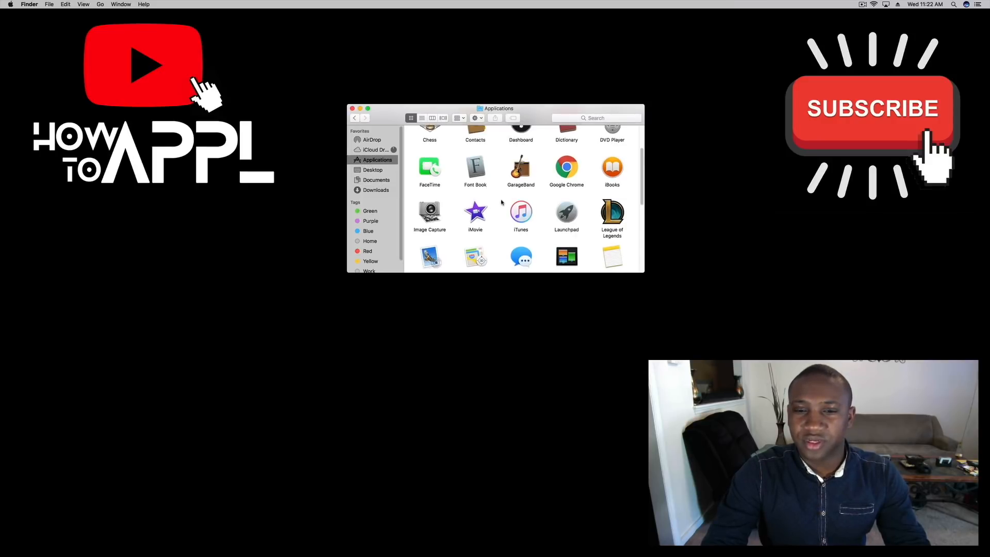
{"action": "scroll", "scroll_direction": "down", "scroll_amount": 3}
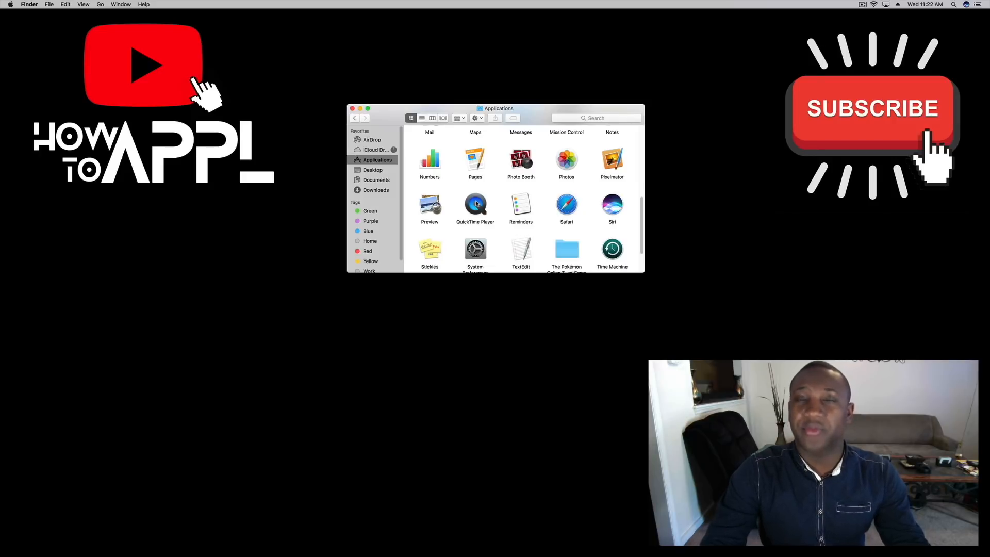
Launch QuickTime Player and begin a new movie recording with the webcam preview.
{"action": "double_click", "coordinate": [474, 206]}
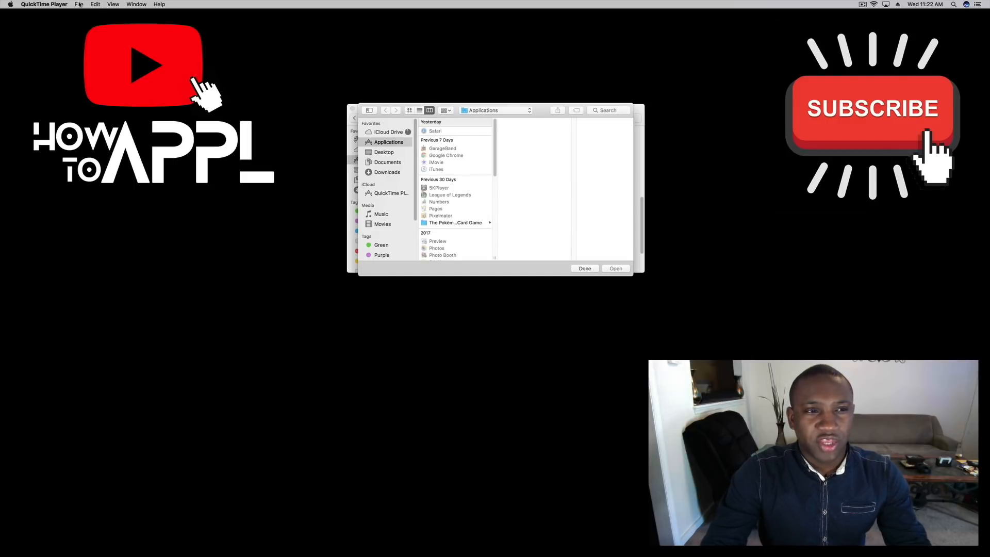
{"action": "left_click", "coordinate": [78, 4]}
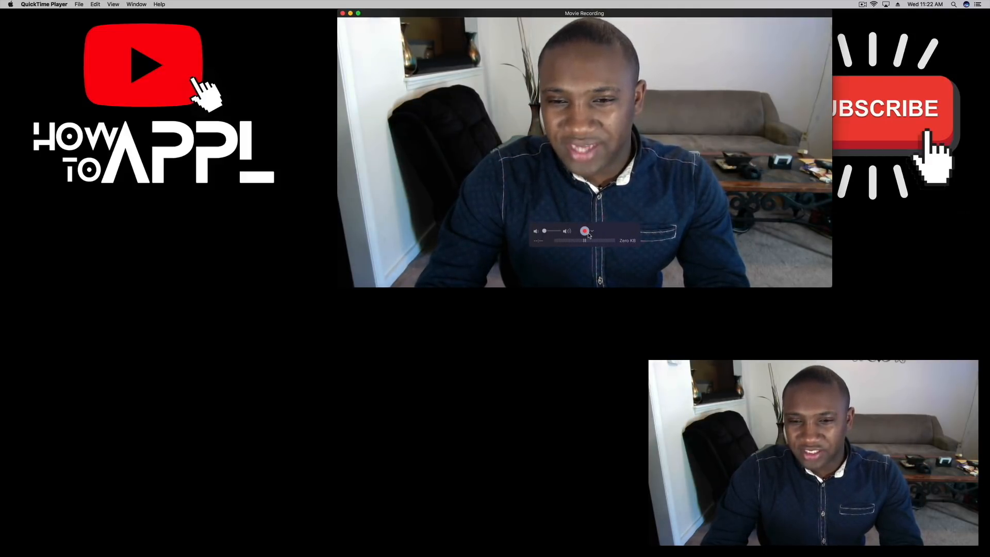
Switch the recording camera to the iPhone 'MacPhone', then reach the iTunes menu to quit it.
{"action": "left_click", "coordinate": [591, 230]}
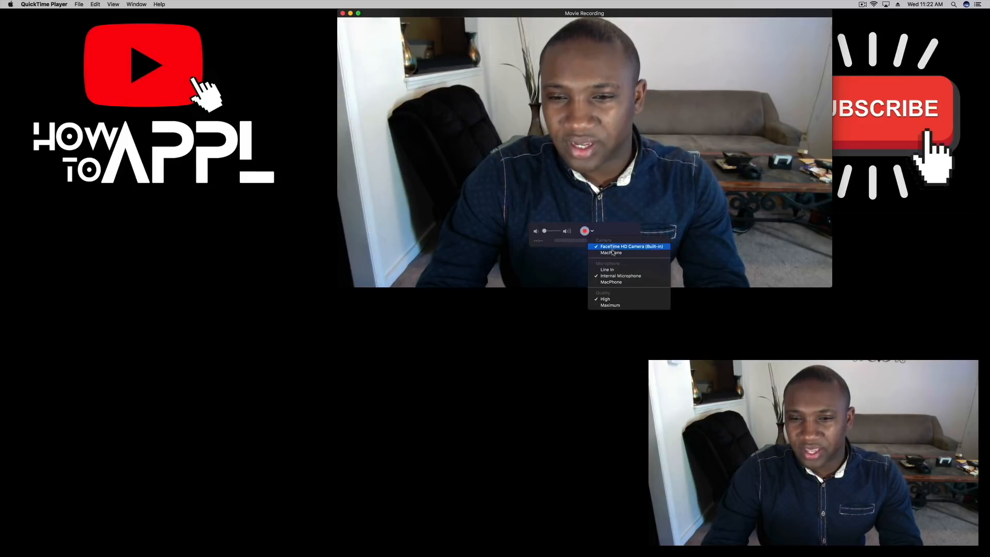
{"action": "mouse_move", "coordinate": [612, 252]}
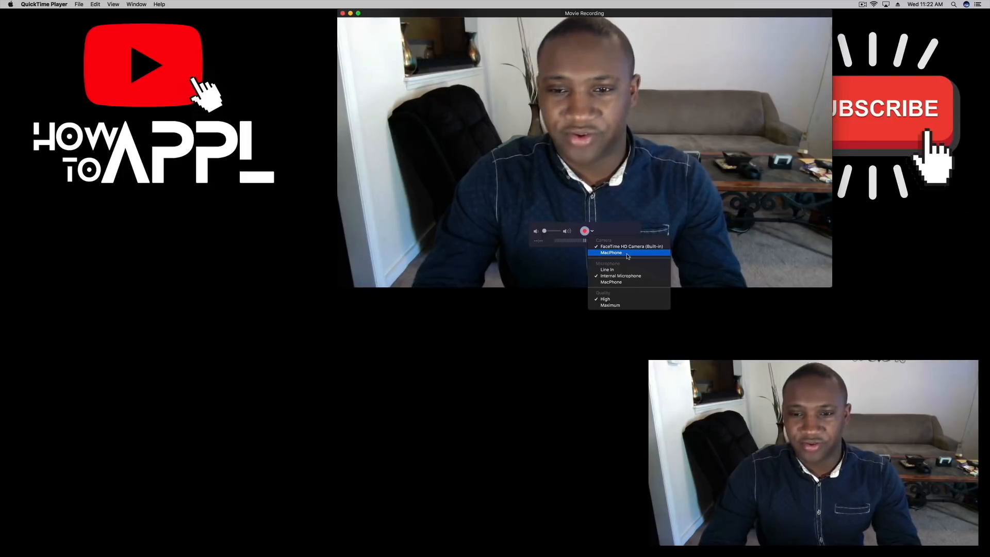
{"action": "left_click", "coordinate": [611, 252]}
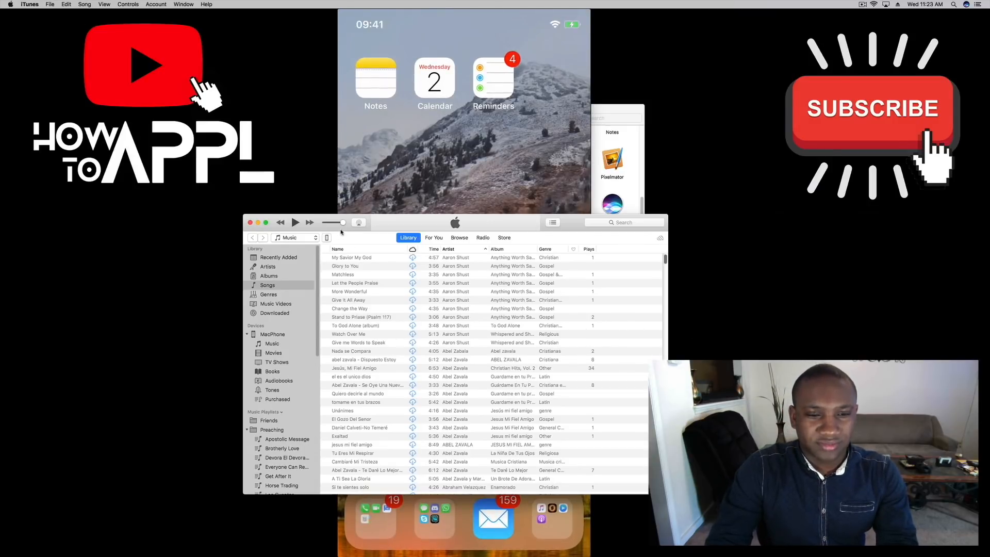
{"action": "left_click", "coordinate": [28, 4]}
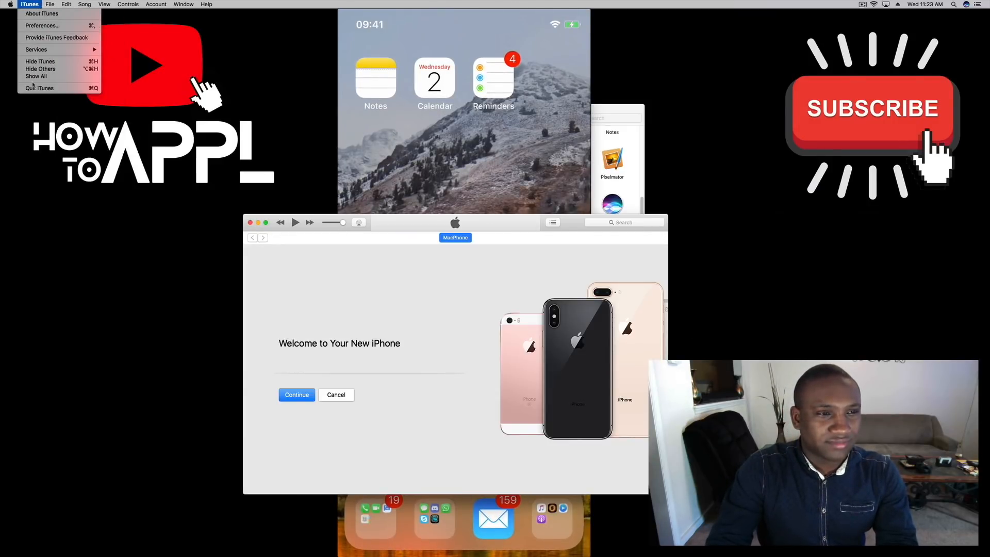